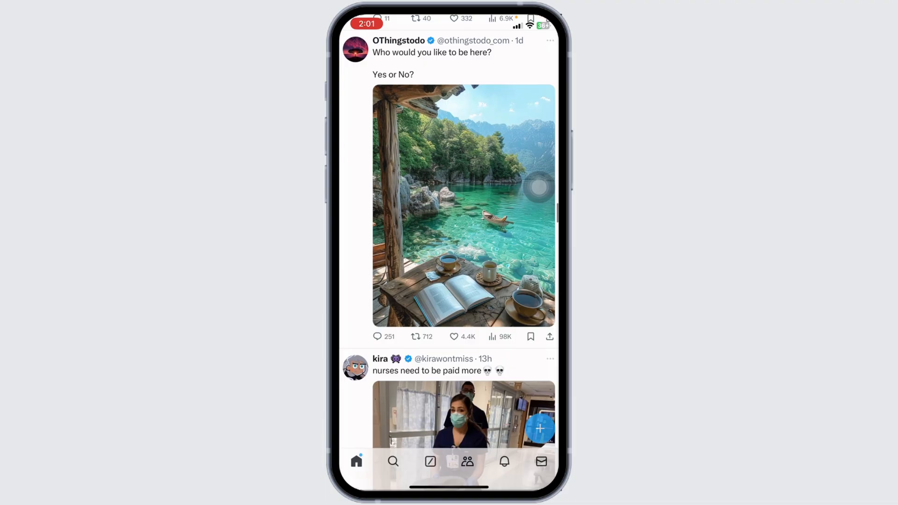
- Scroll the home feed to reach the account menu with Settings and Support expanded
scroll(down, 3)
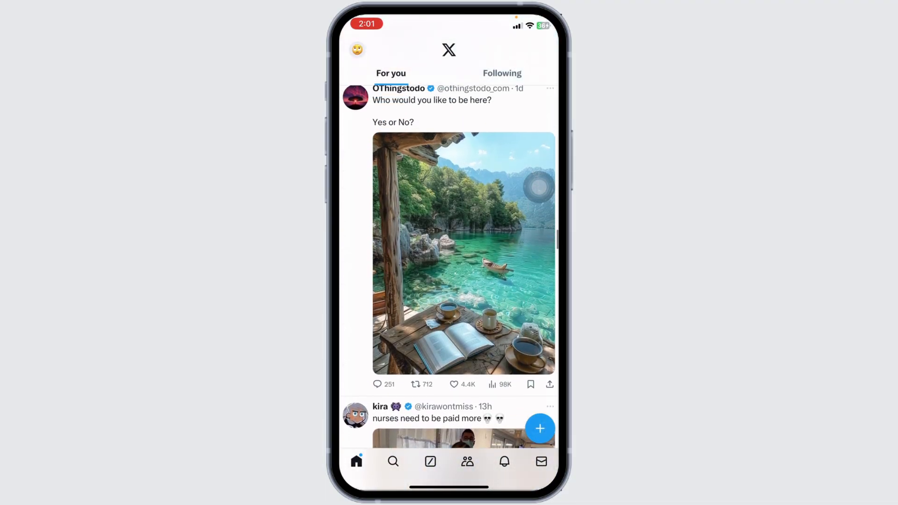
scroll(down, 3)
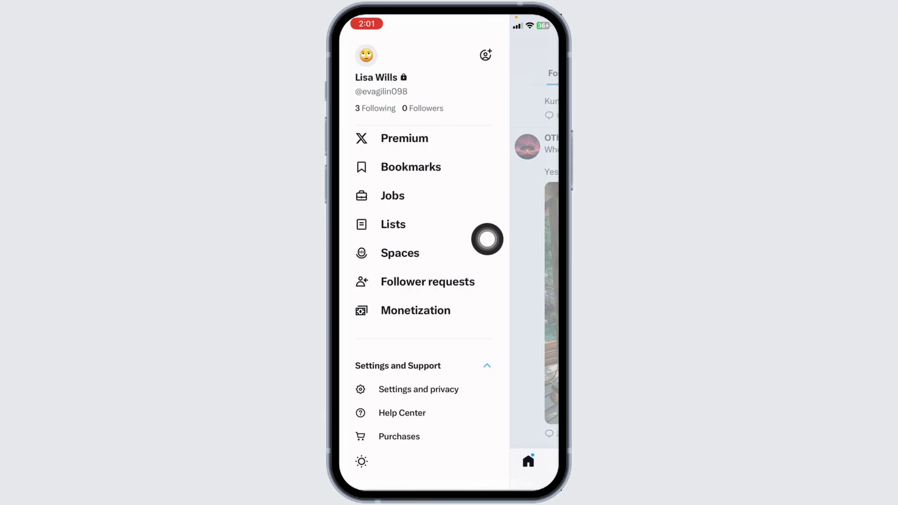
mouse_move(470, 332)
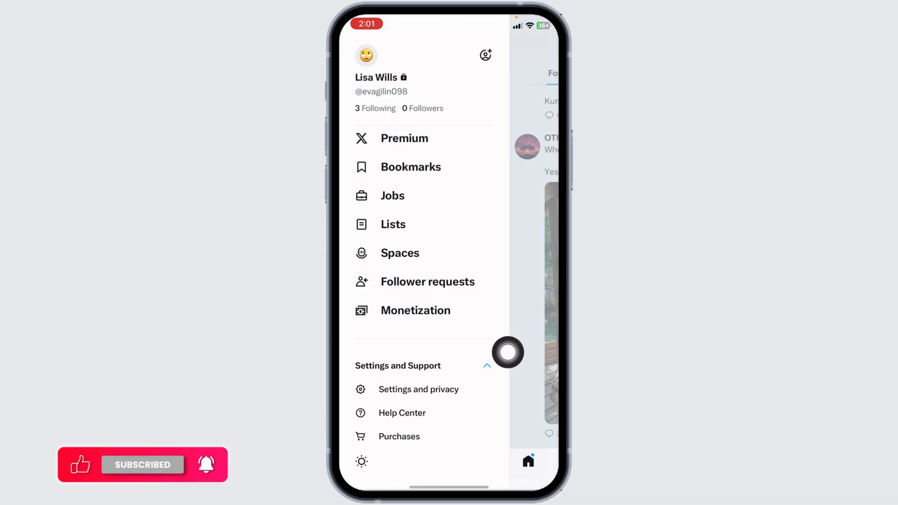
- Open Privacy and safety settings, then return to the iOS home screen
click(418, 389)
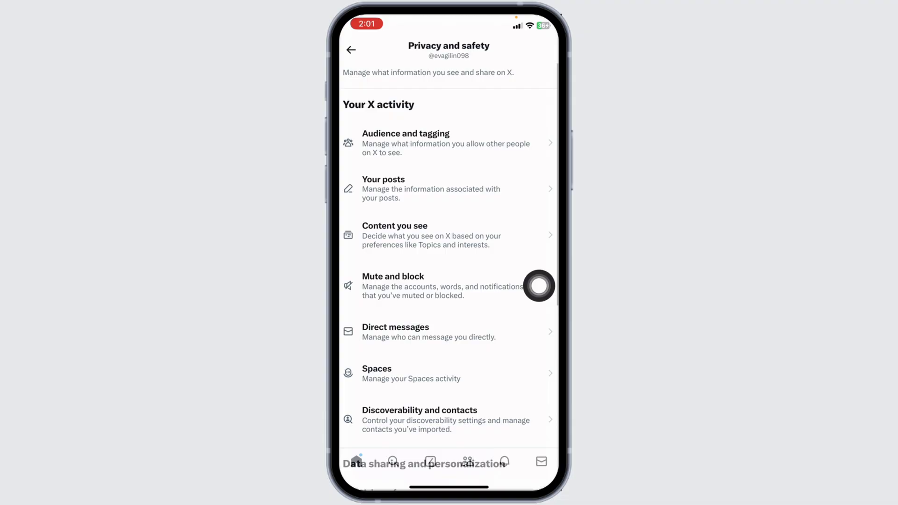
mouse_move(537, 239)
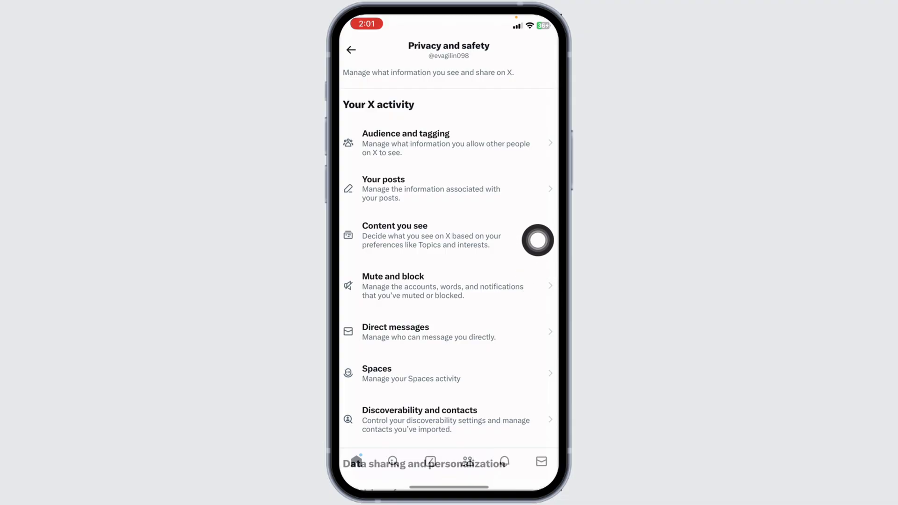
click(431, 235)
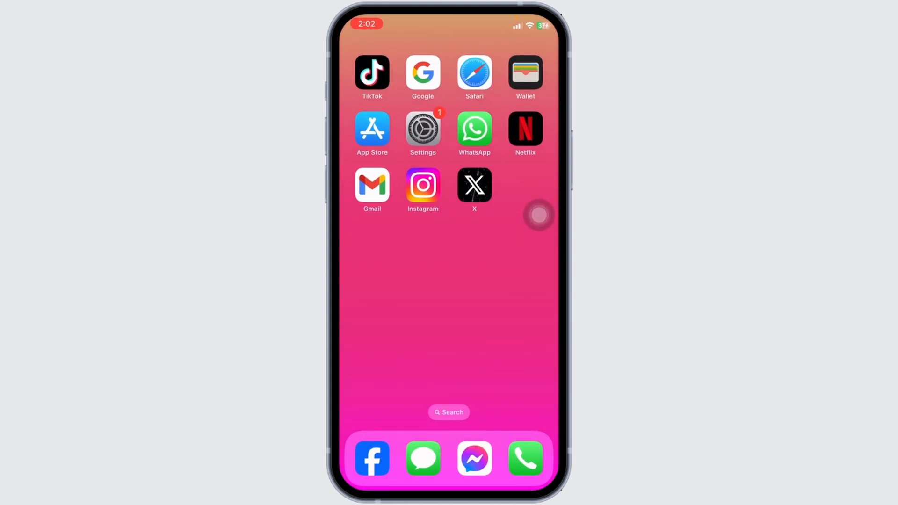
- Open x.com in the iPhone browser to the For you feed
click(475, 185)
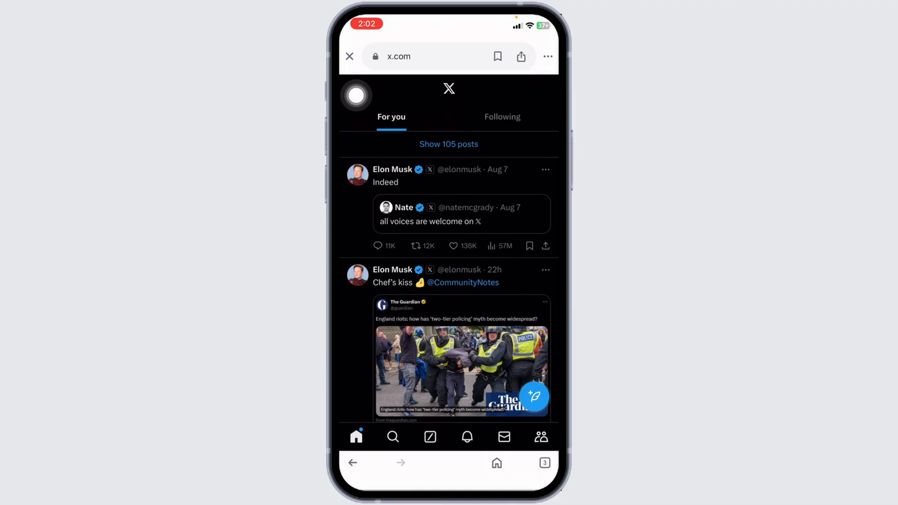
- Go through the avatar menu, Settings and privacy, and Privacy and safety to Content you see
click(355, 94)
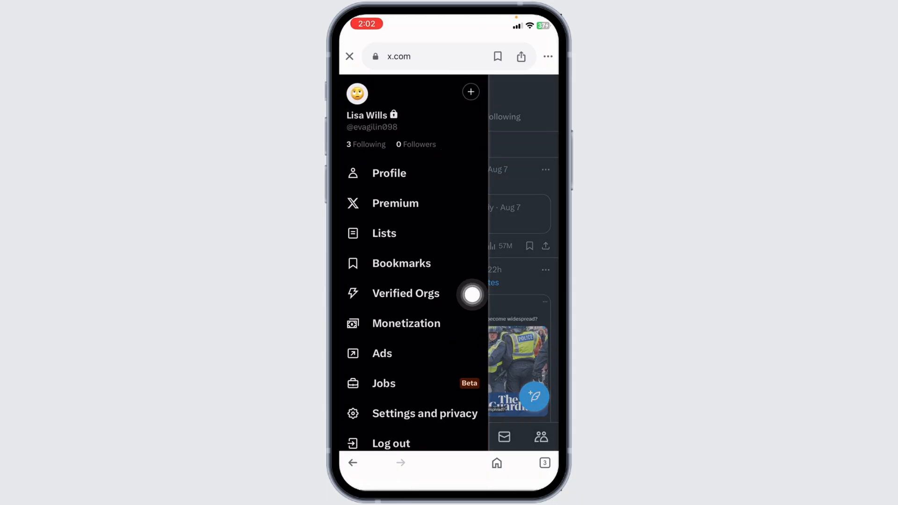
click(425, 413)
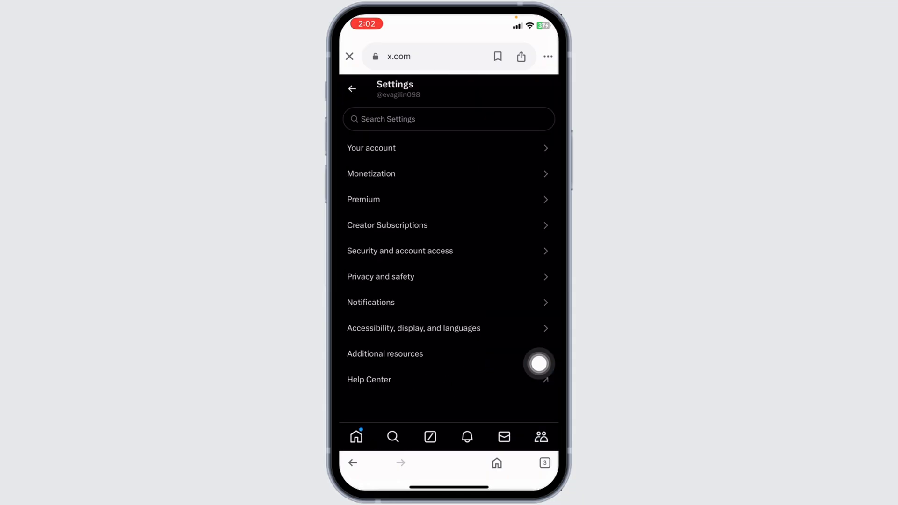
mouse_move(502, 286)
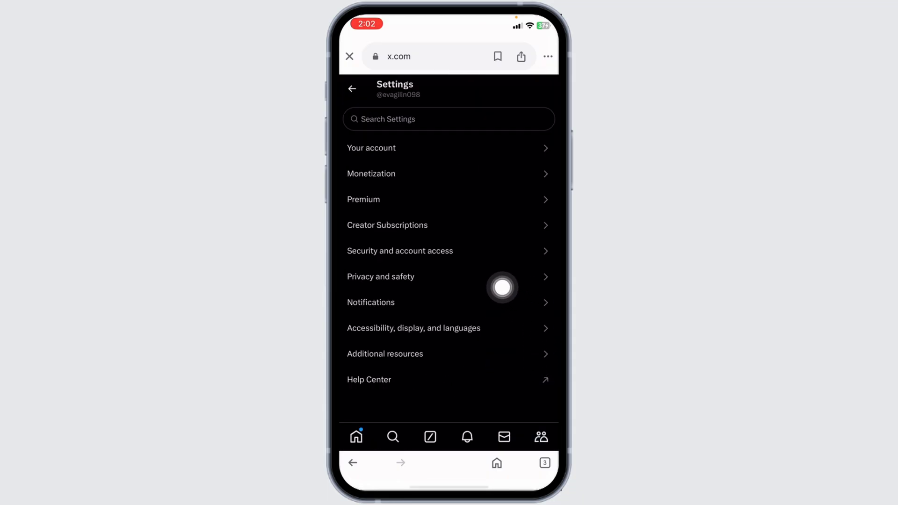
click(380, 277)
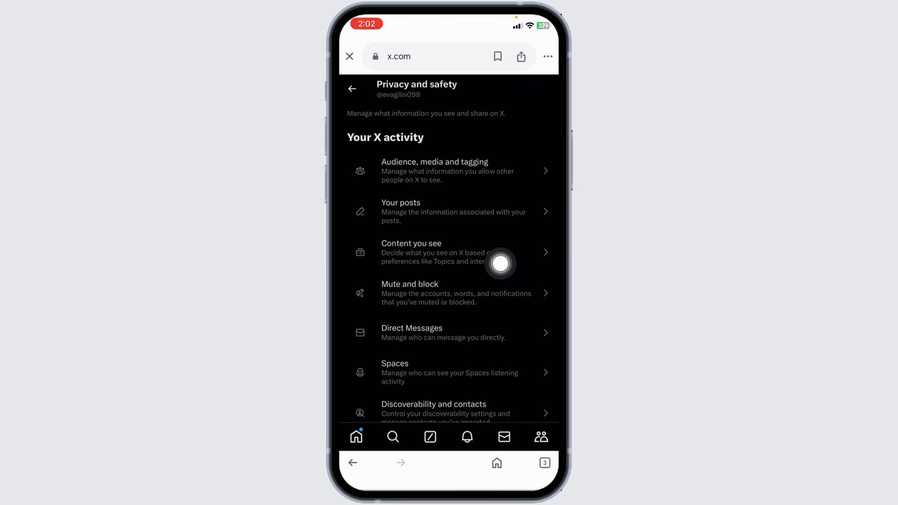
click(435, 252)
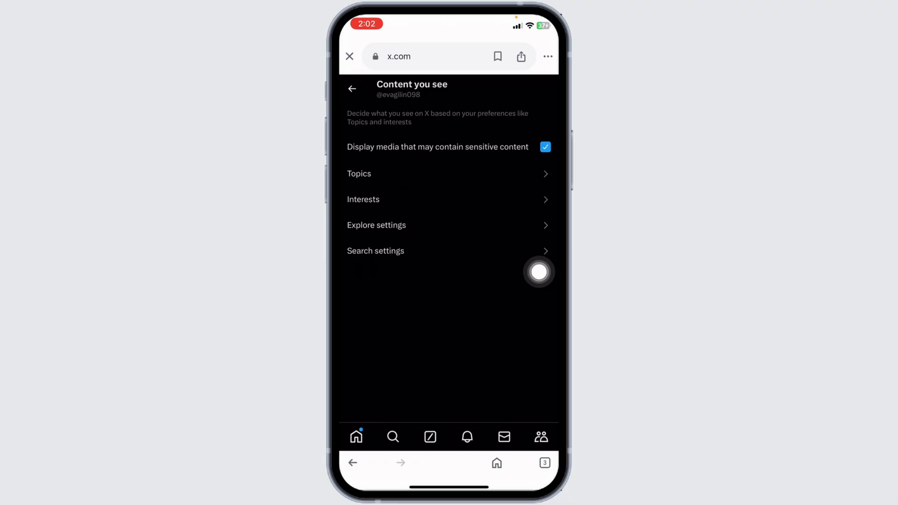
mouse_move(517, 207)
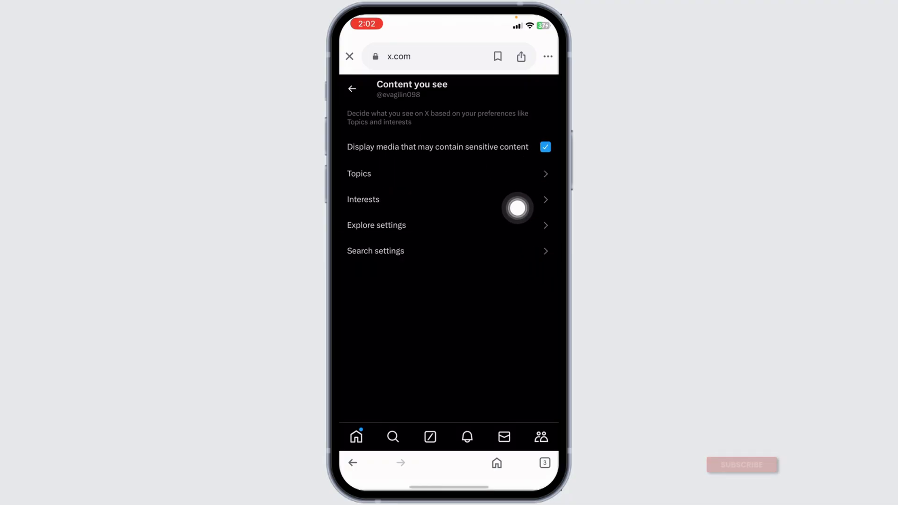
click(545, 147)
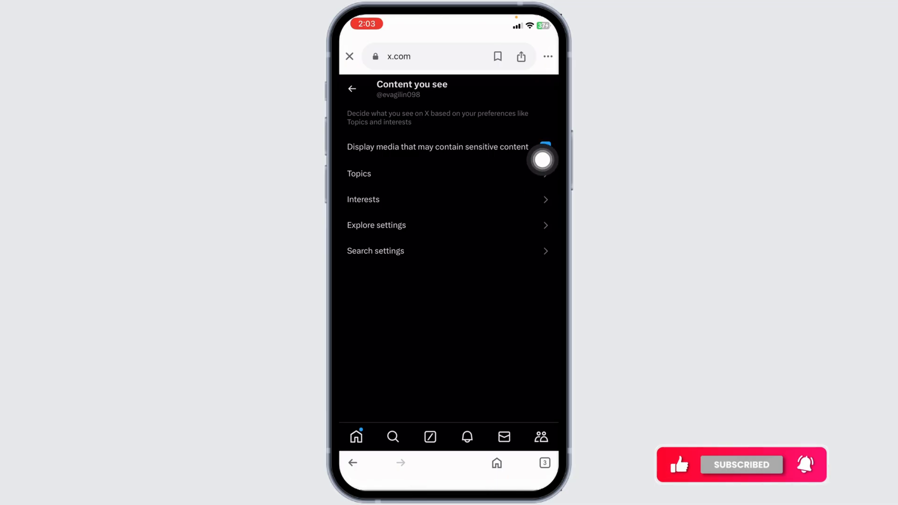
click(544, 147)
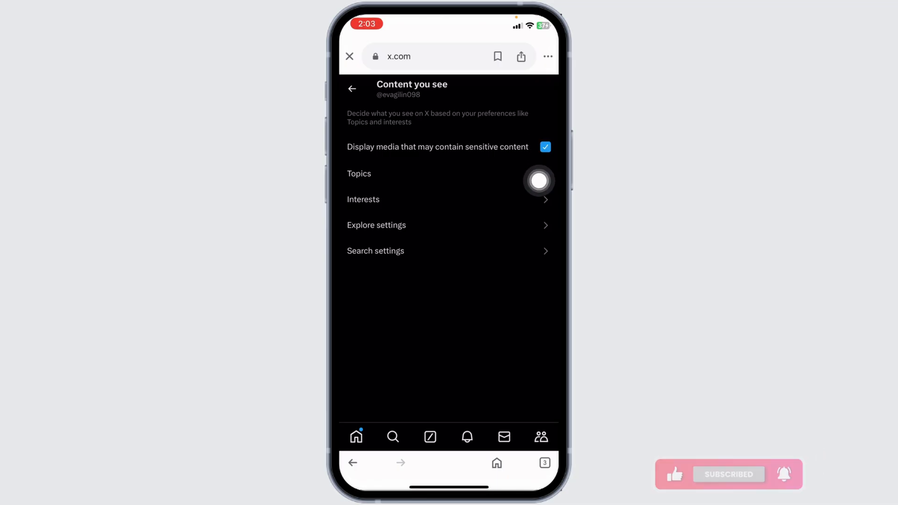